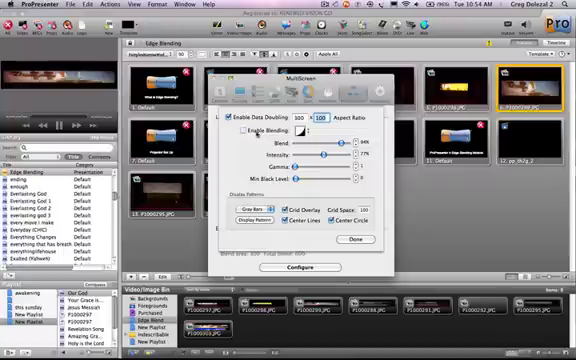
Step: Enable edge blending between the projectors in the Display Preferences
{"action": "left_click", "coordinate": [250, 132]}
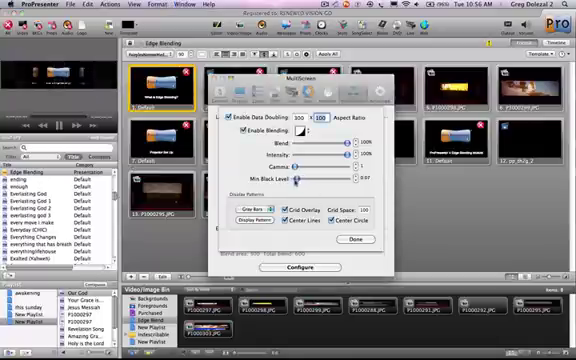
Step: Close the edge blending setup and trigger the next slide of the Edge Blending presentation live
{"action": "left_click_drag", "start_coordinate": [300, 180], "coordinate": [312, 180]}
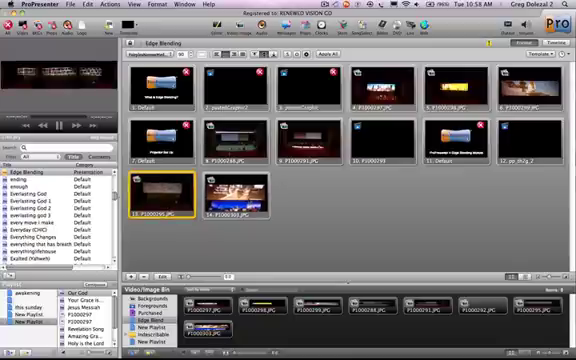
{"action": "left_click", "coordinate": [234, 190]}
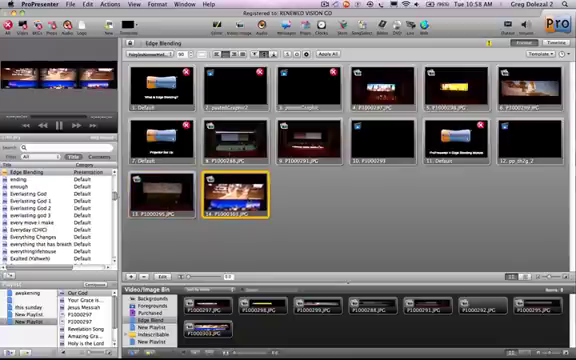